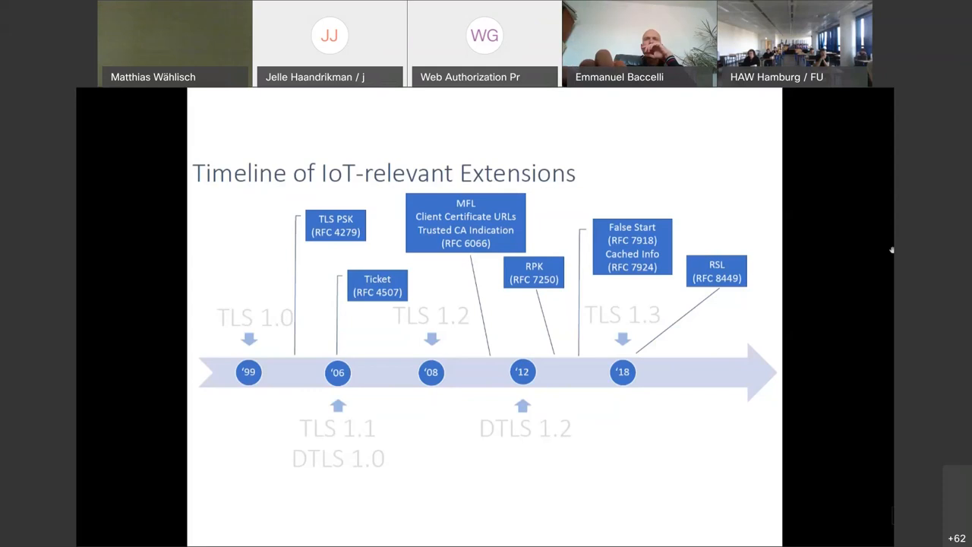
# Step: Advance the shared deck to the optimization goals and tradeoffs slide
pyautogui.press('Right')
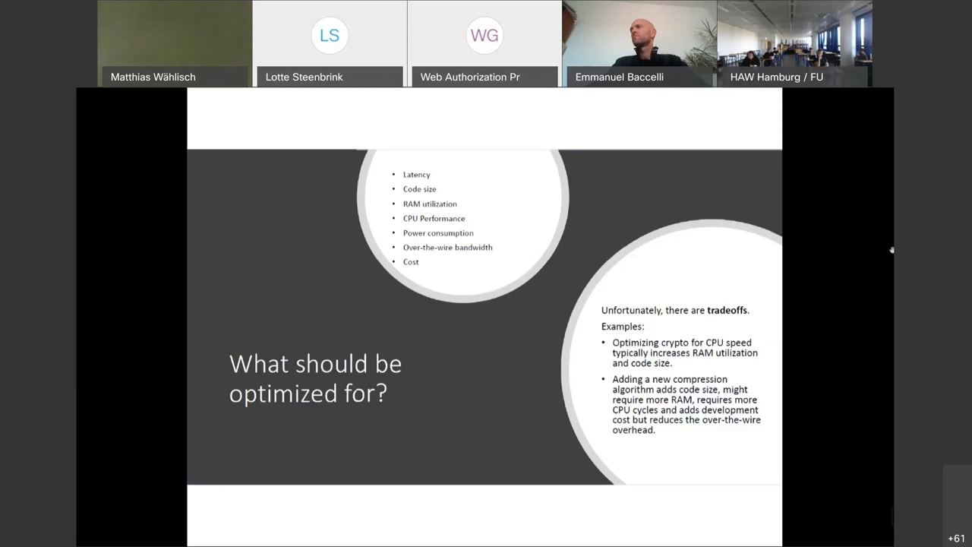
# Step: Advance to the Mbed TLS flash-size treemap slide for TLS 1.3 with ECDSA-ECDHE and AES-128-CCM
pyautogui.press('Right')
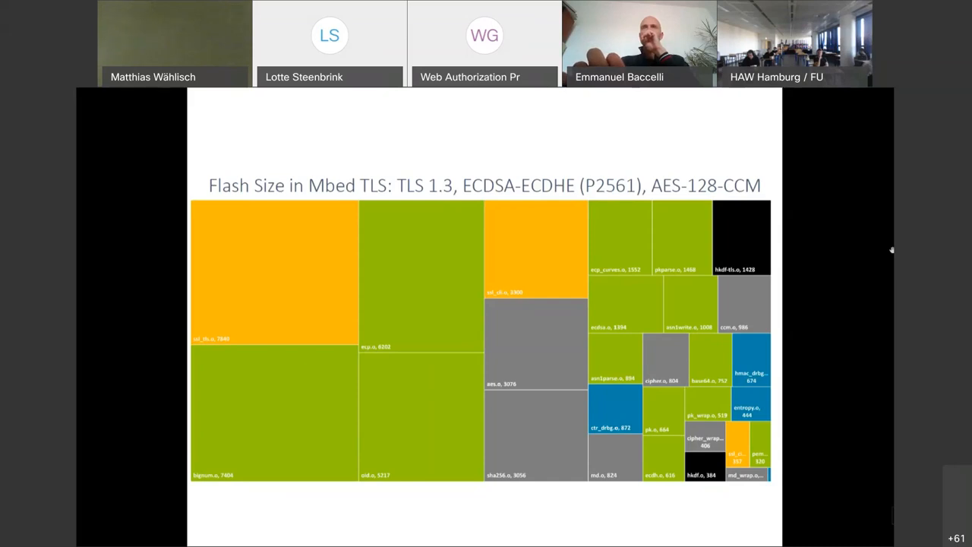
# Step: Advance to the RAM Utilization slide comparing MbedTLS and WolfSSL heap and stack use
pyautogui.press('Right')
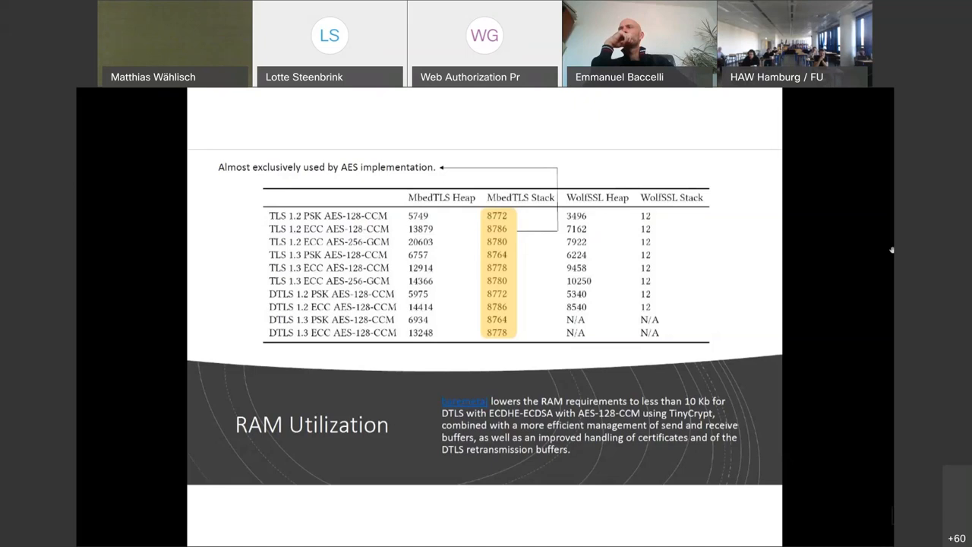
# Step: Advance to the Privacy Protection section title slide
pyautogui.press('Right')
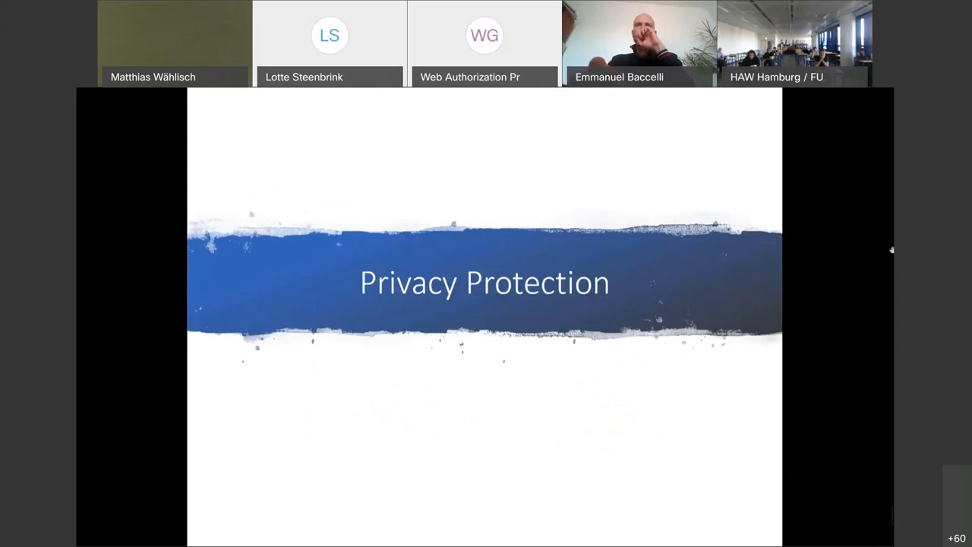
pyautogui.press('Right')
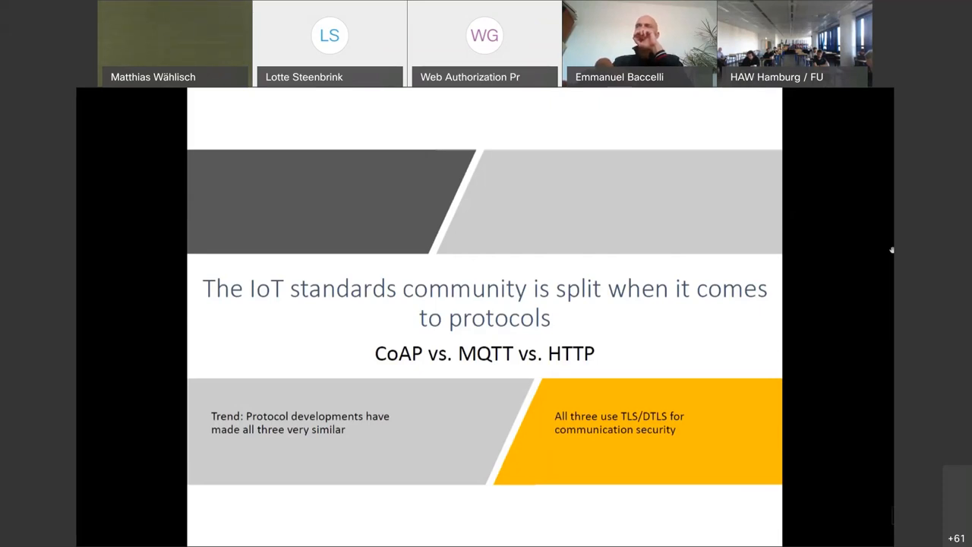
# Step: Advance two slides to the Connection ID slide on skipping the DTLS handshake
pyautogui.press('Right')
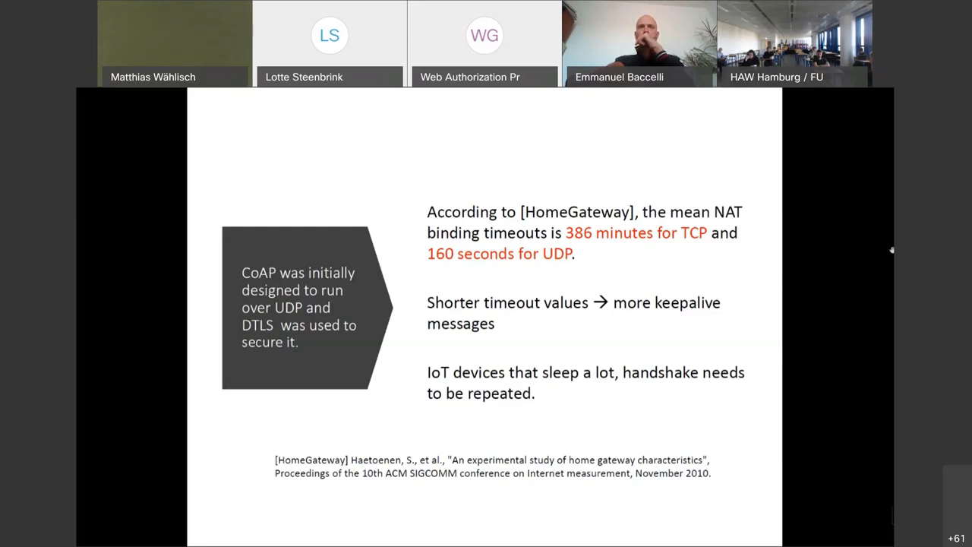
pyautogui.press('Right')
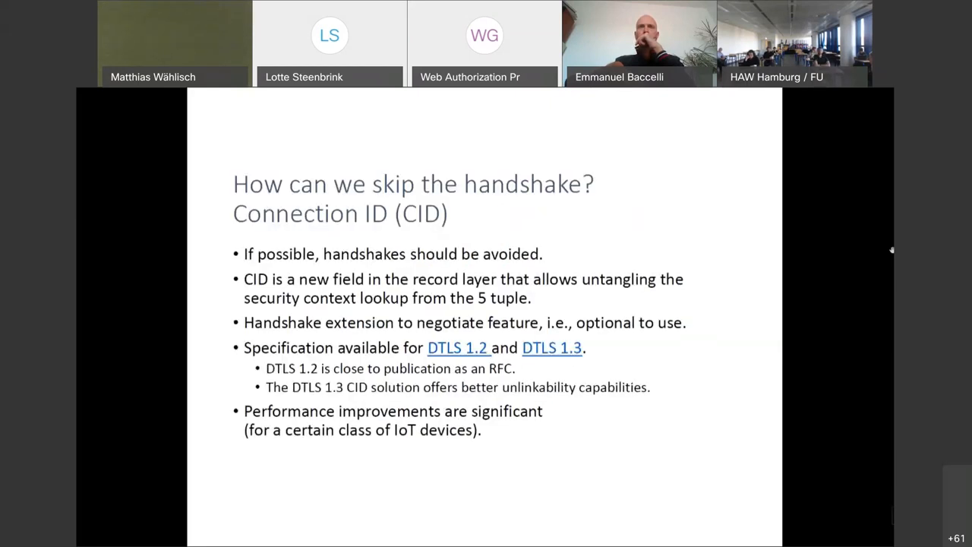